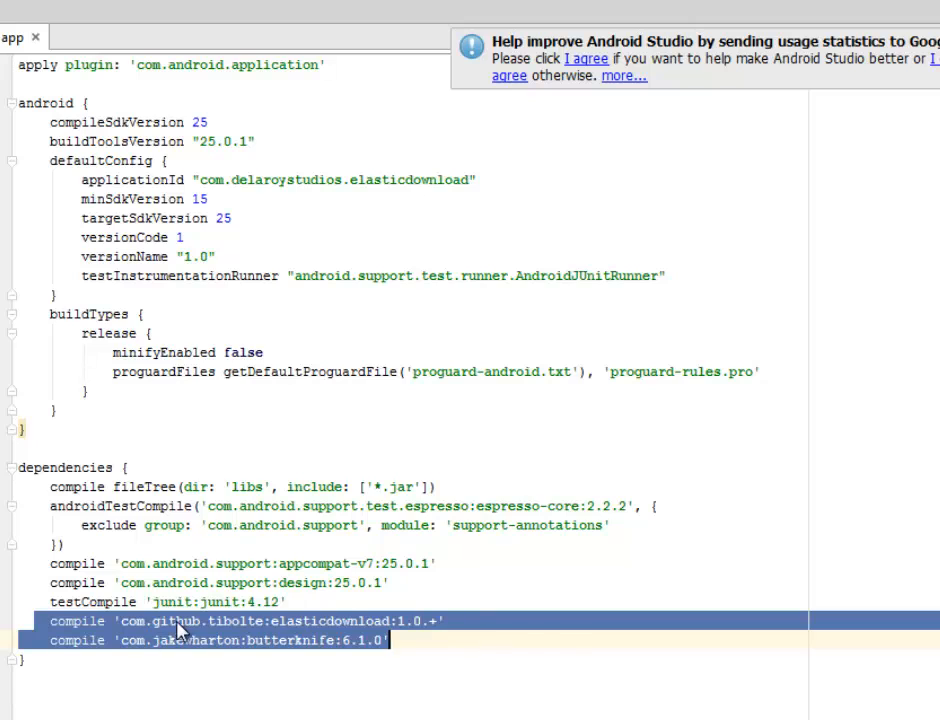
Step: Highlight the ButterKnife compile dependency line in the app build.gradle
double_click(320, 620)
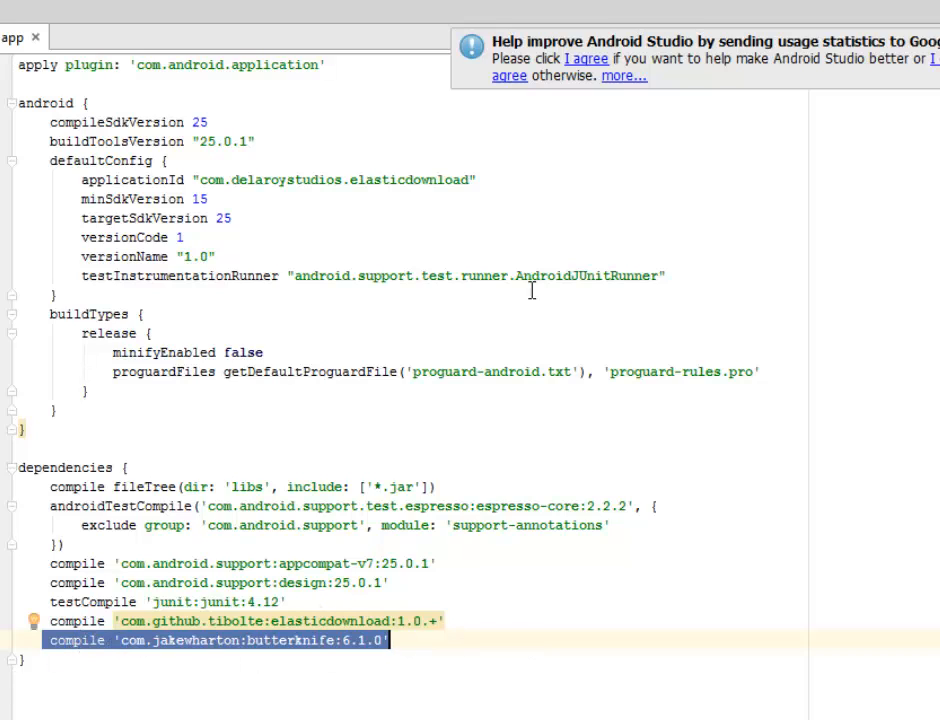
mouse_move(918, 18)
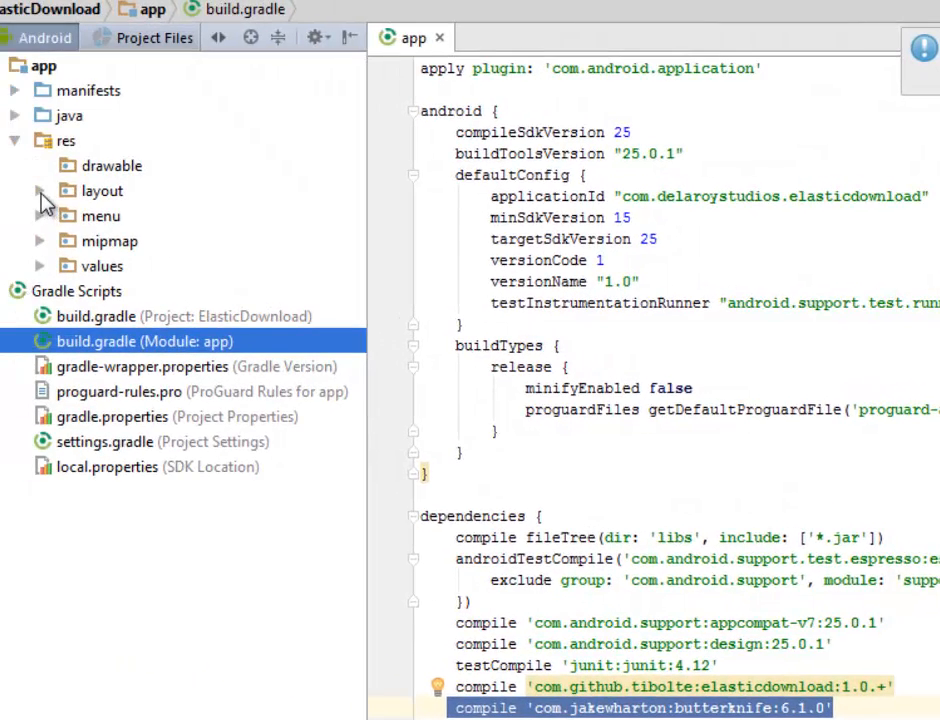
Step: Open activity_main.xml from res/layout and highlight its ElasticDownloadView element
click(40, 192)
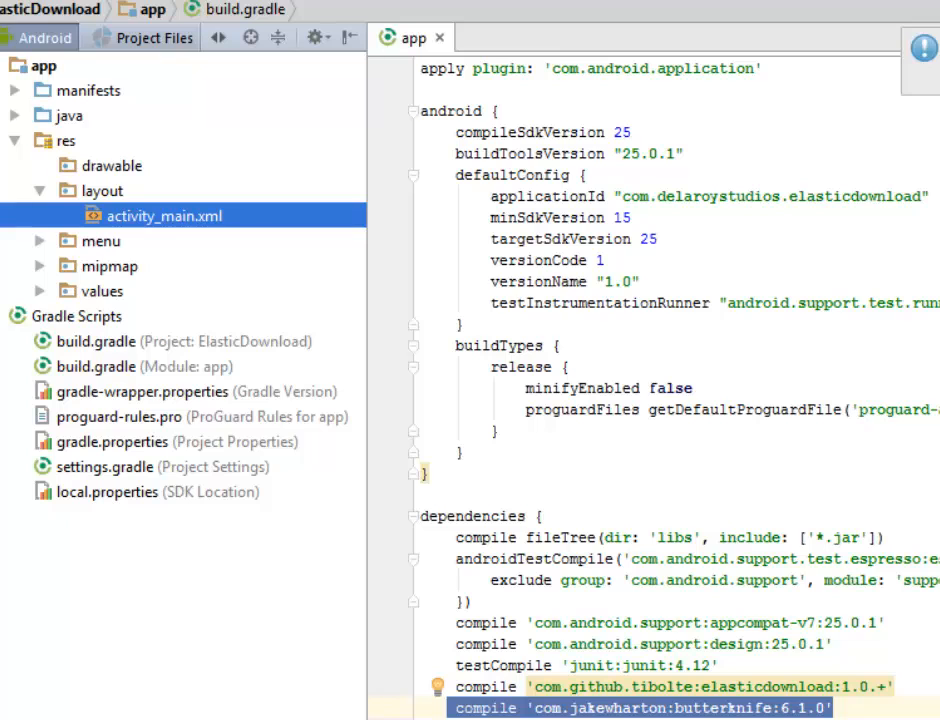
double_click(164, 216)
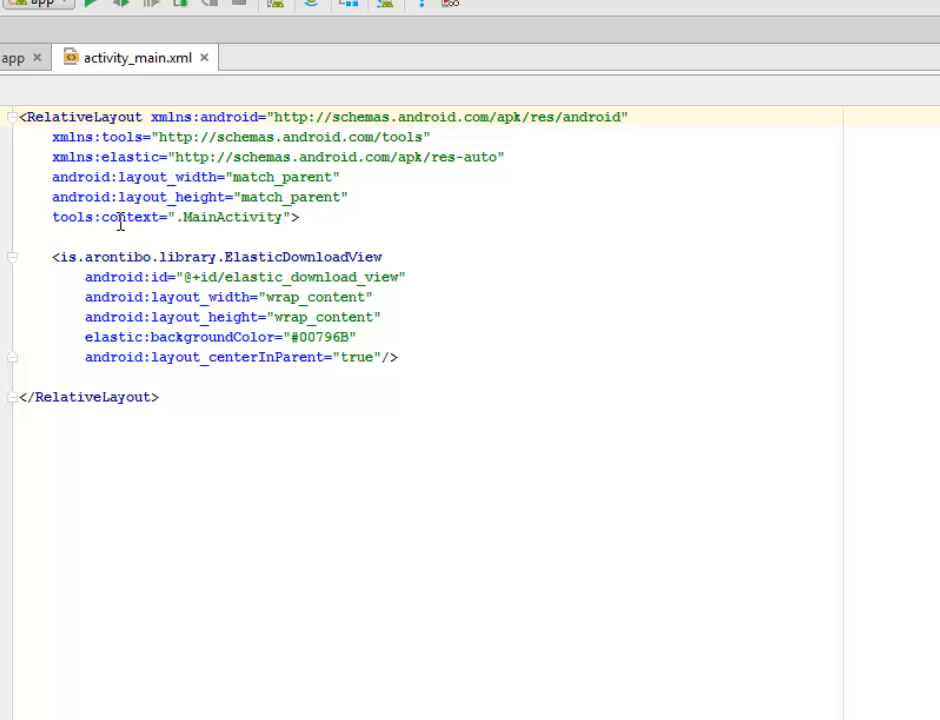
mouse_move(236, 216)
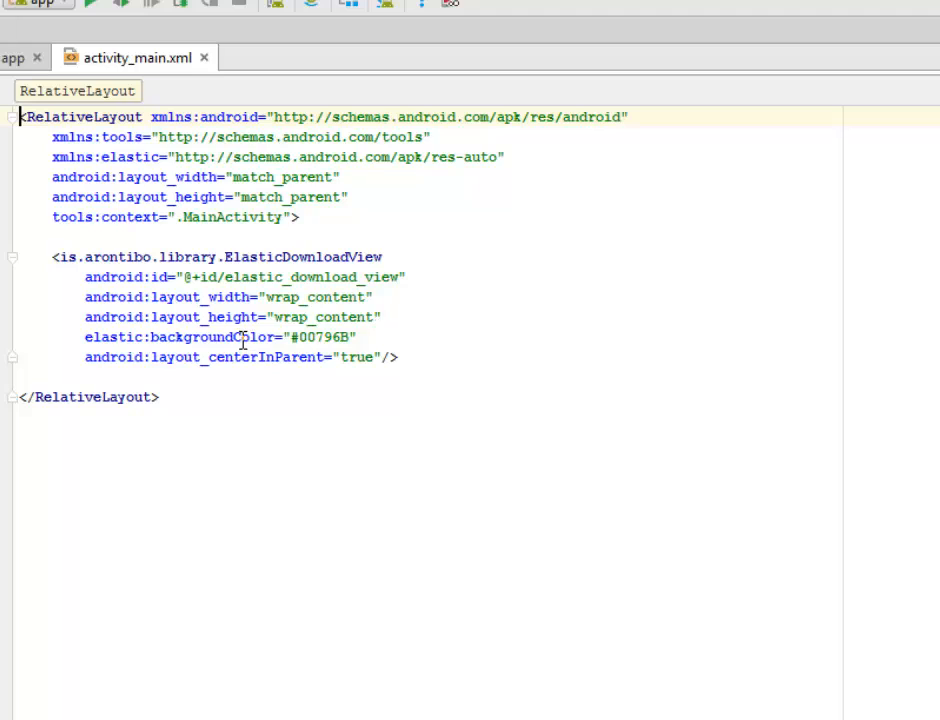
mouse_move(332, 336)
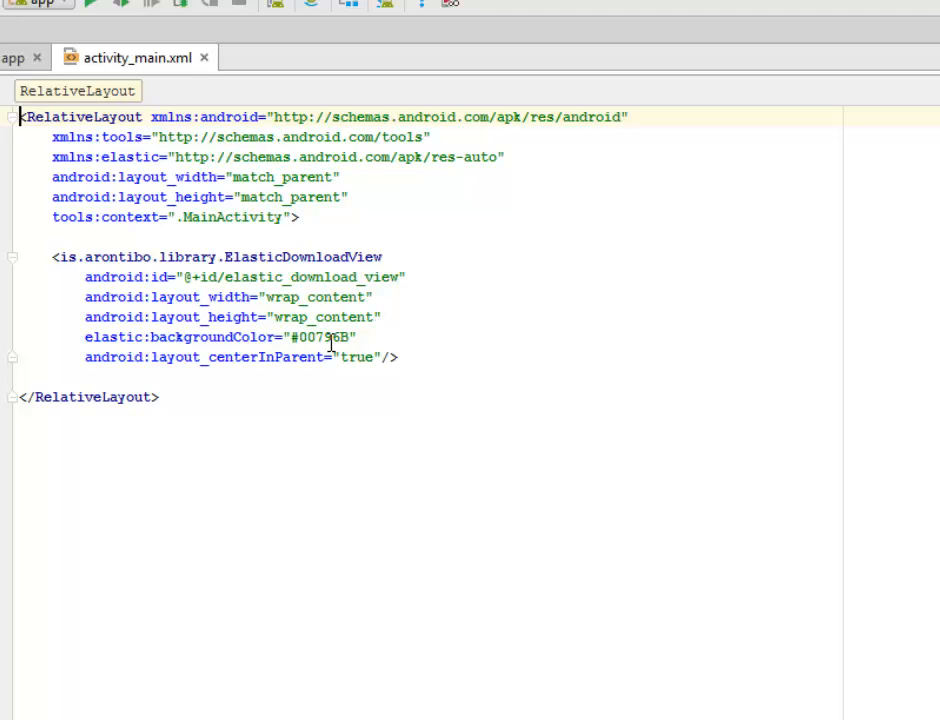
double_click(210, 336)
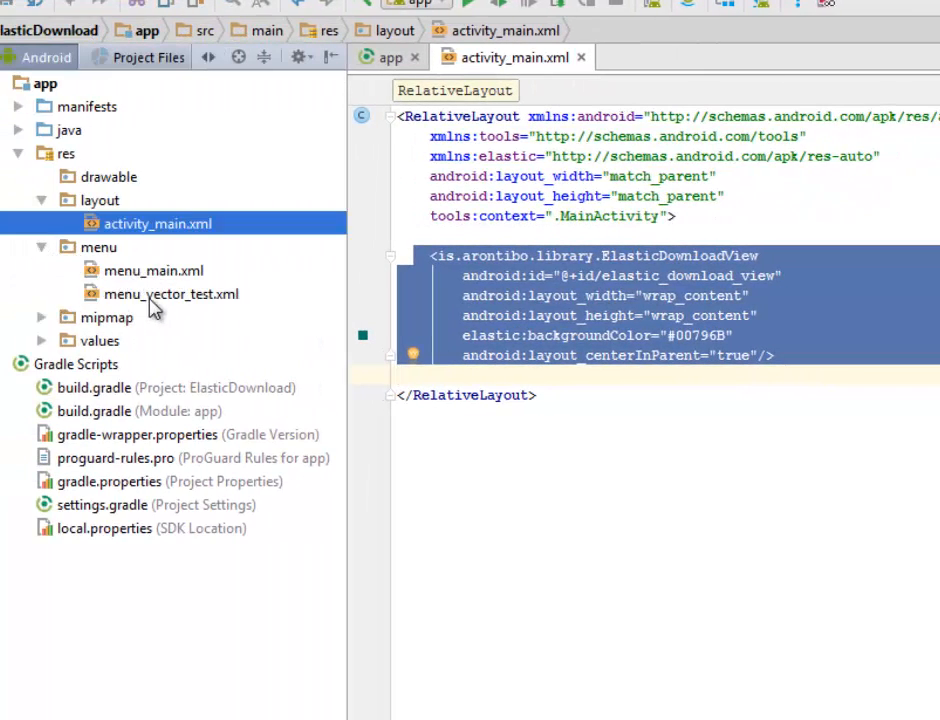
Step: Open menu_vector_test.xml and expand res/values to reach strings.xml
double_click(172, 292)
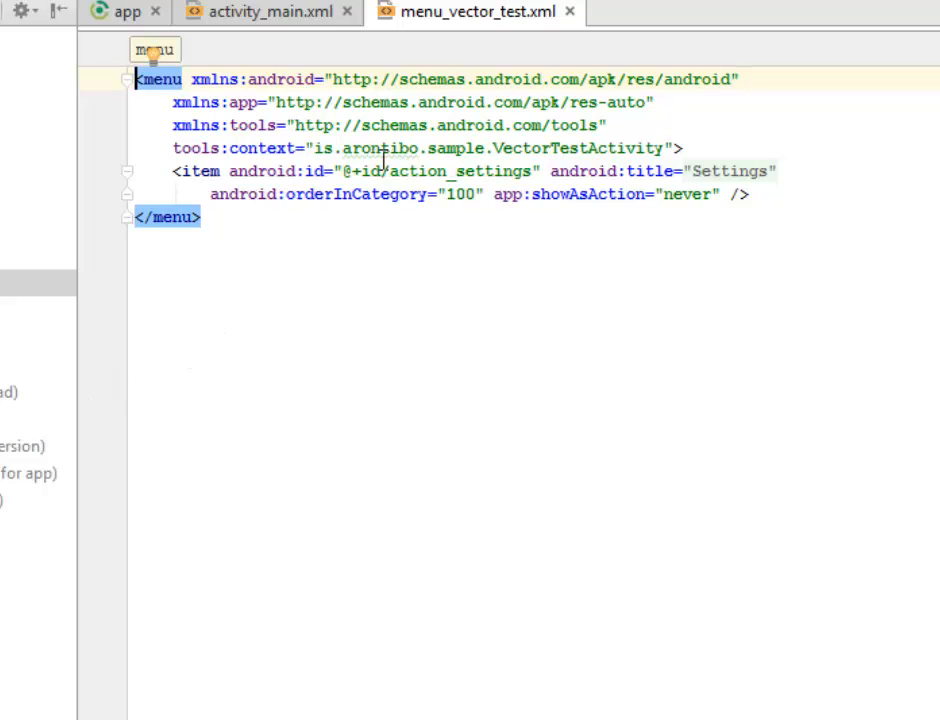
mouse_move(392, 168)
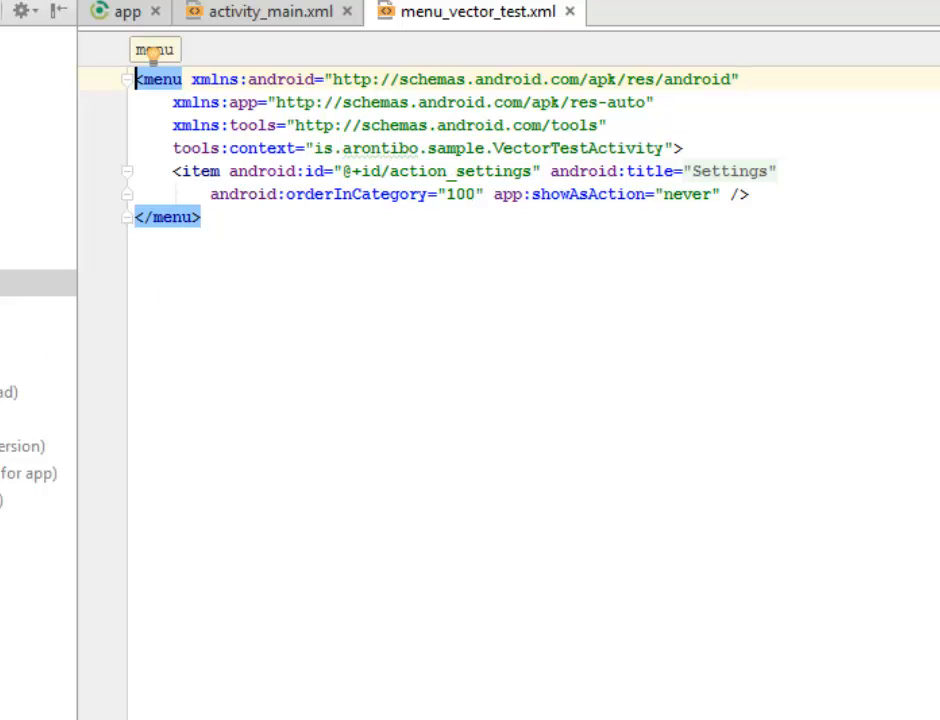
click(268, 12)
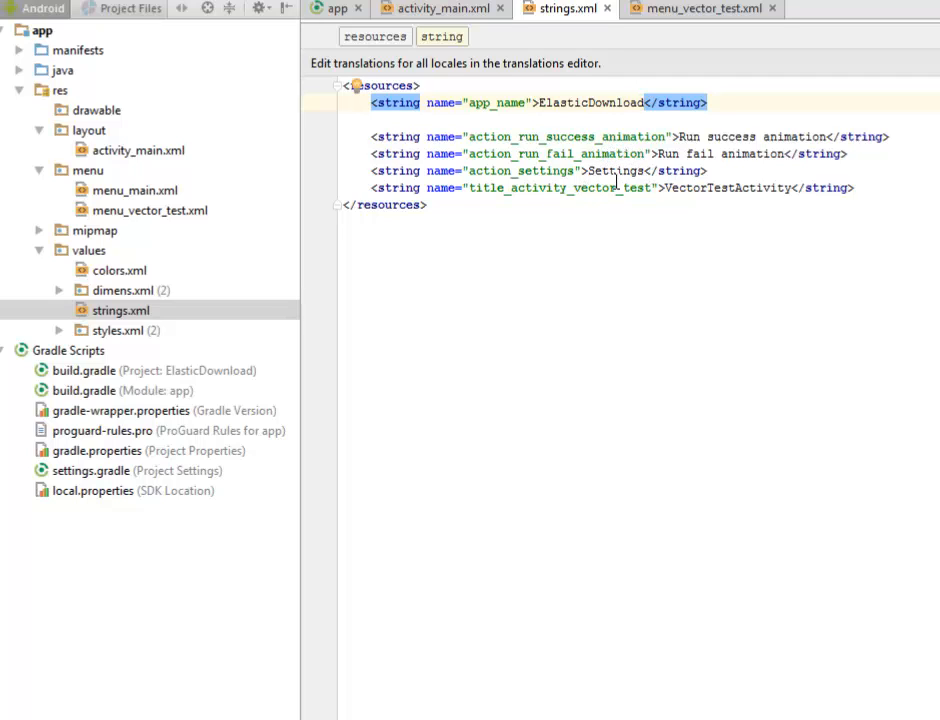
Step: Highlight 'success' in strings.xml and expand the java folder toward MainActivity.java
double_click(730, 136)
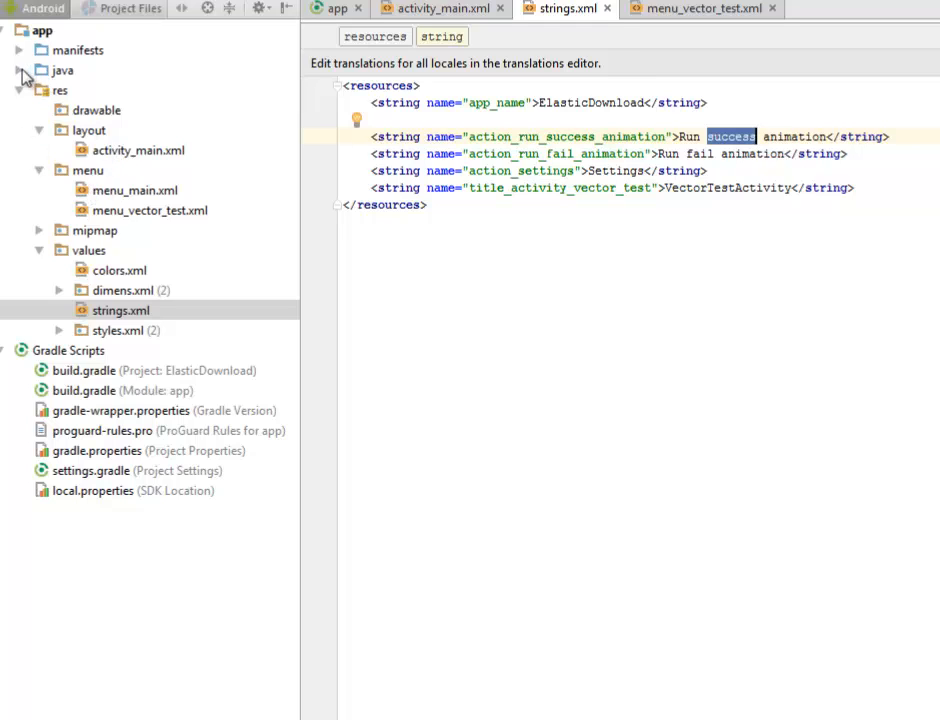
click(40, 70)
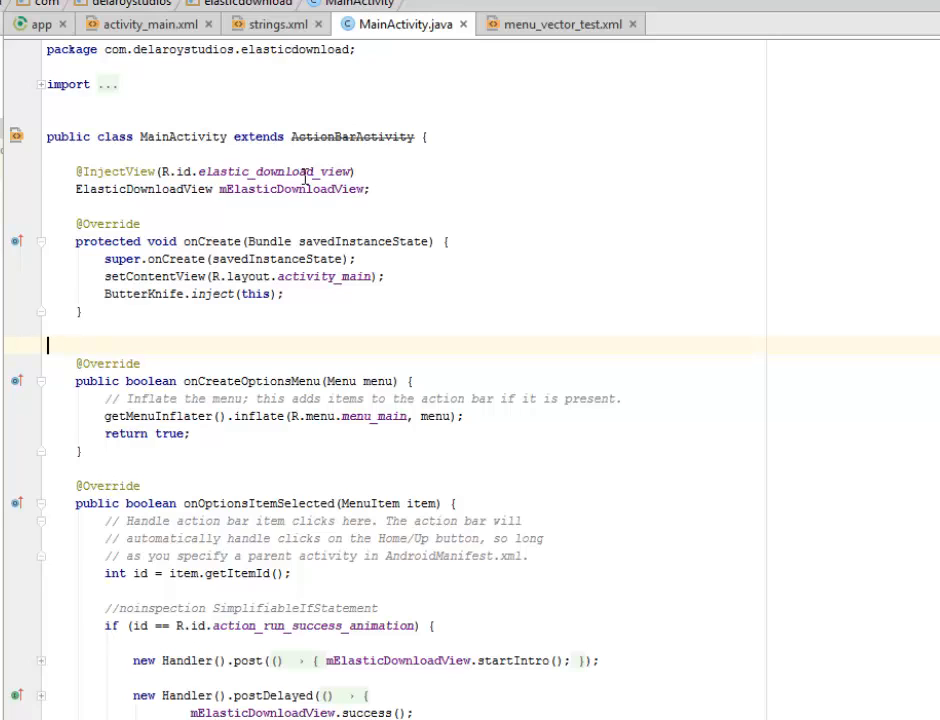
double_click(272, 172)
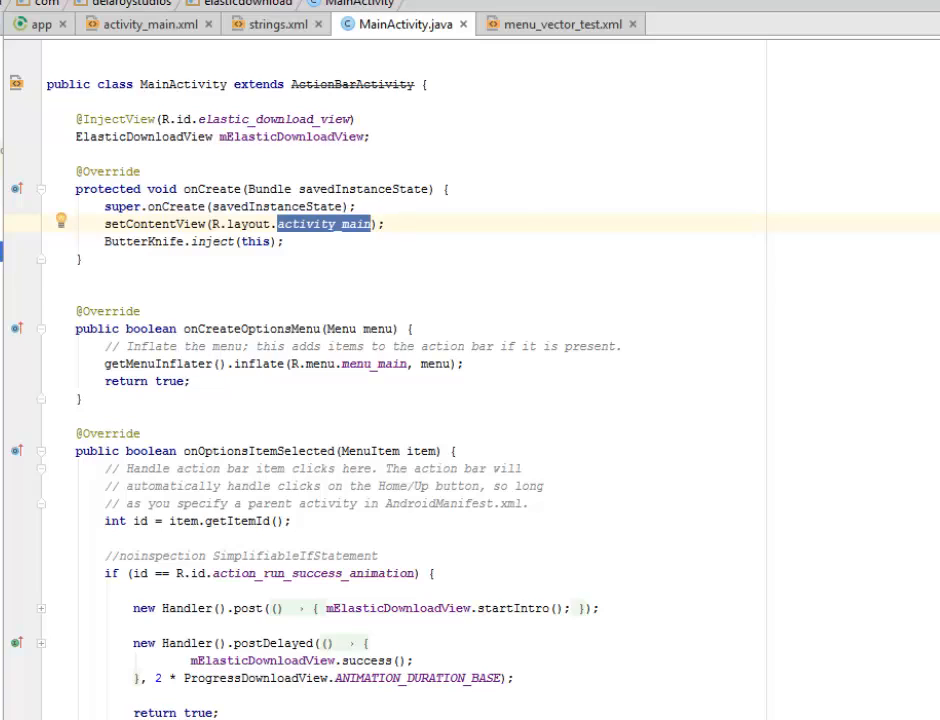
click(144, 24)
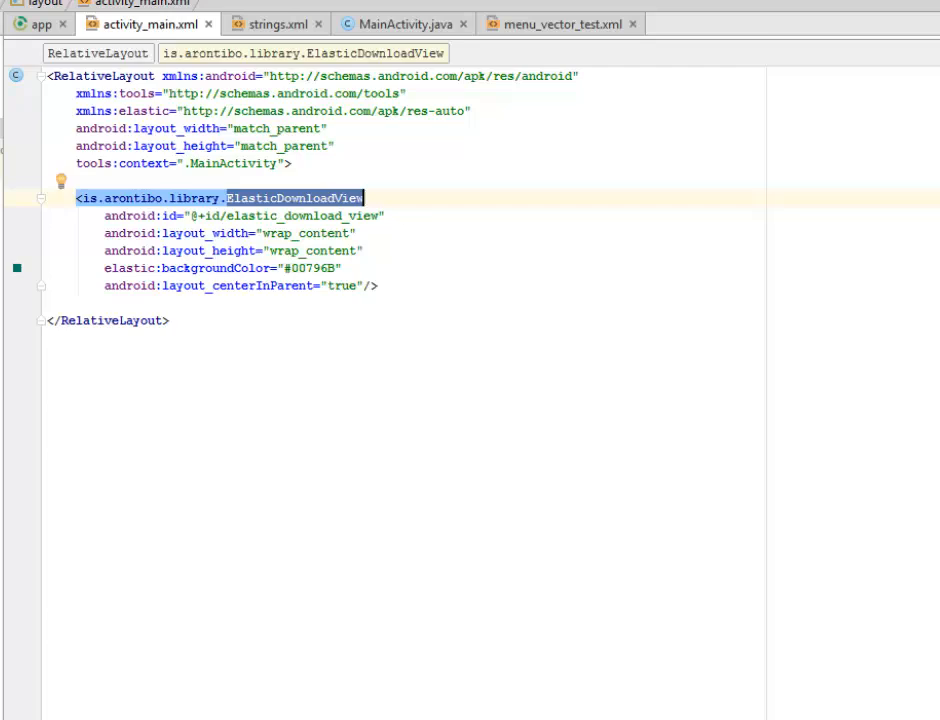
click(398, 24)
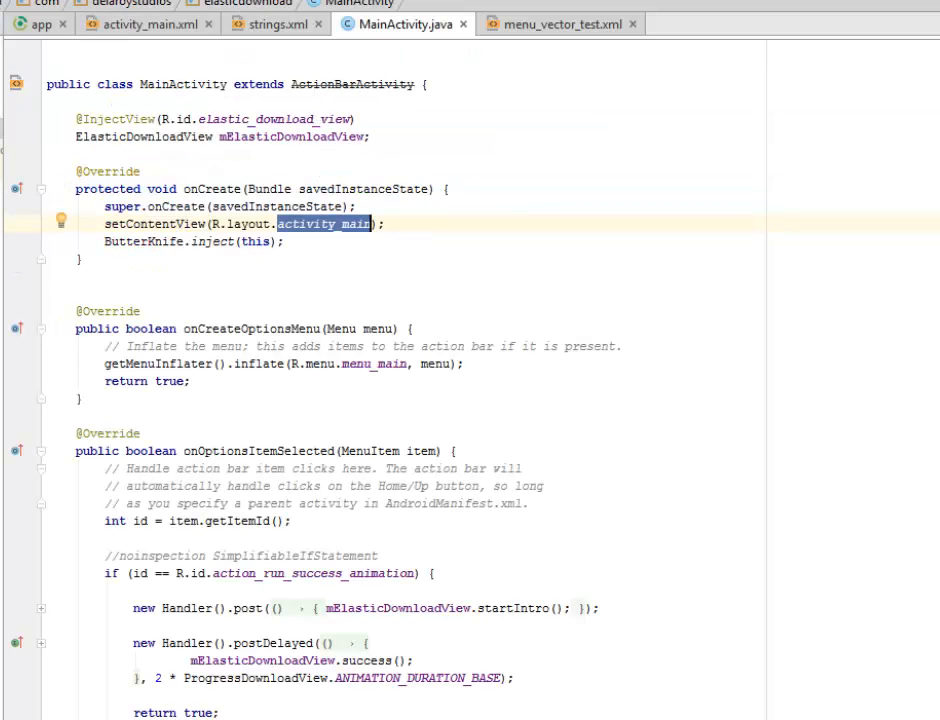
click(560, 24)
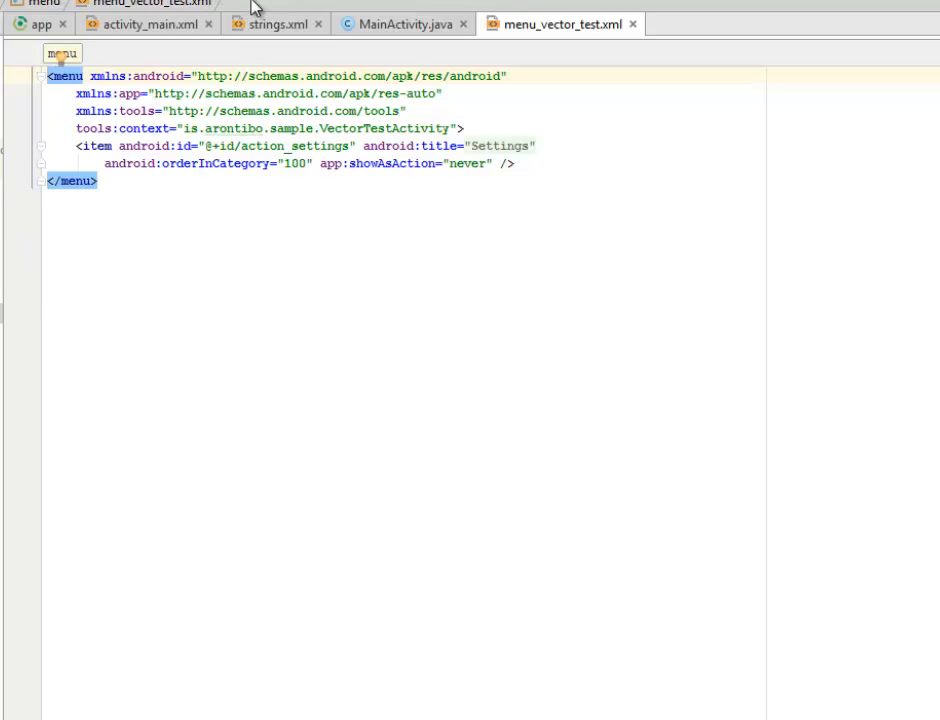
click(400, 24)
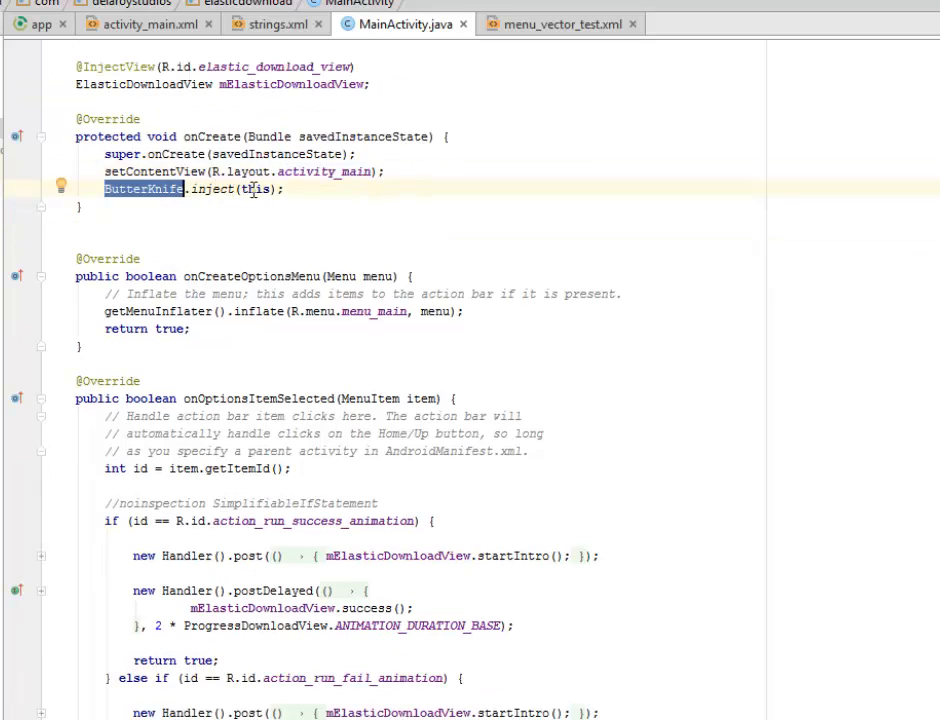
scroll(down, 3)
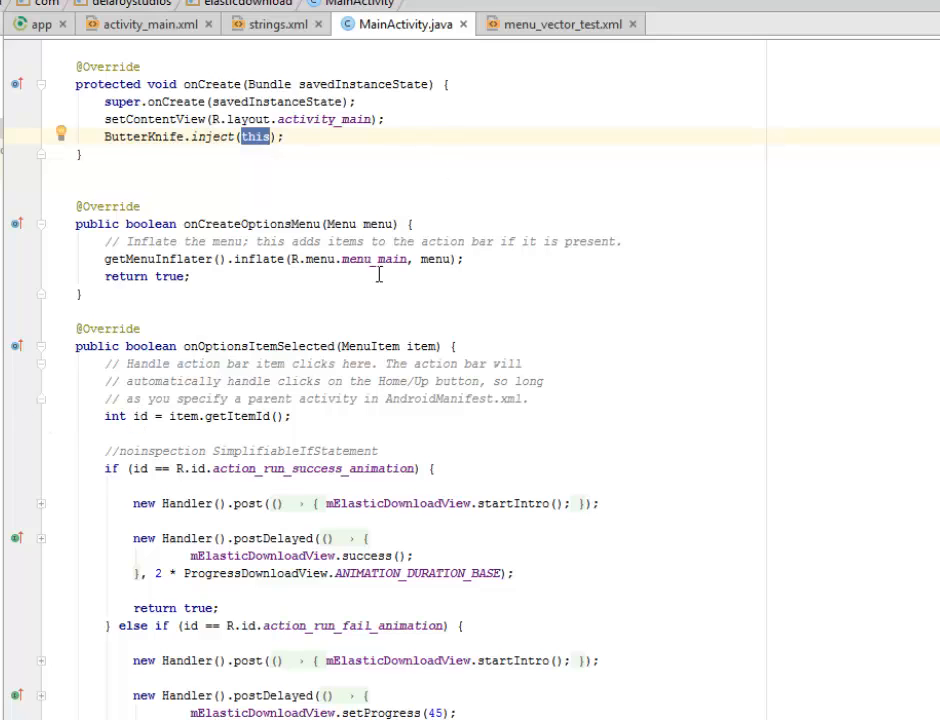
click(374, 260)
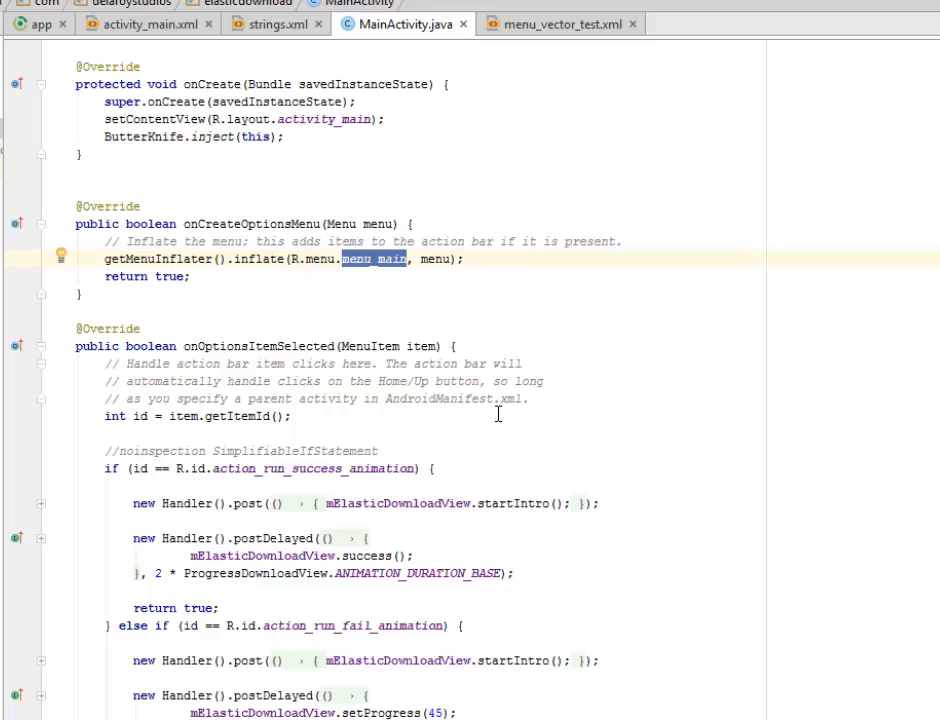
scroll(down, 3)
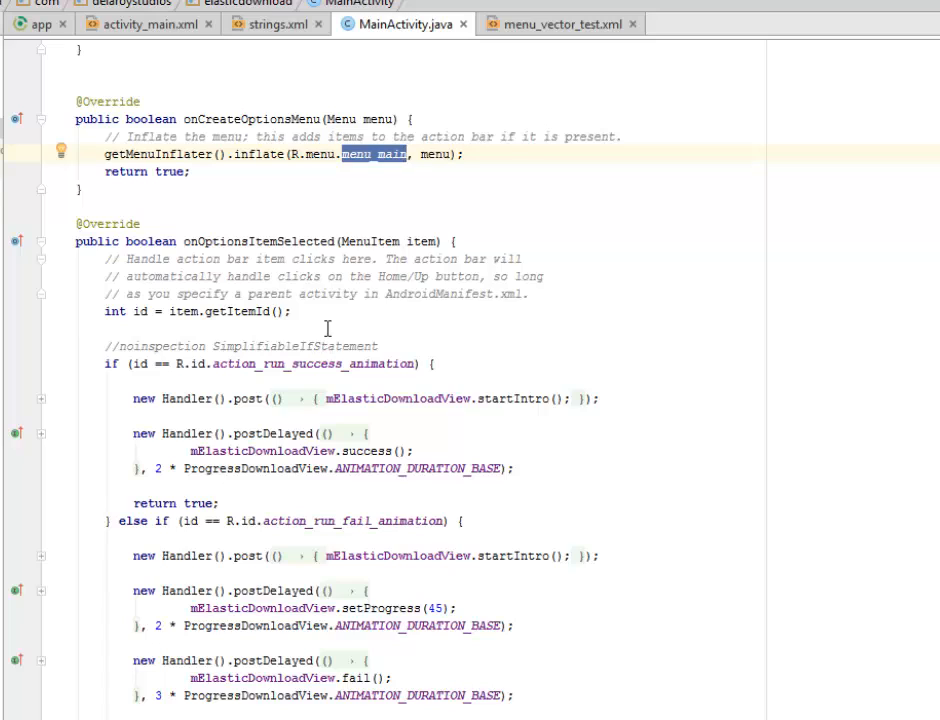
mouse_move(344, 298)
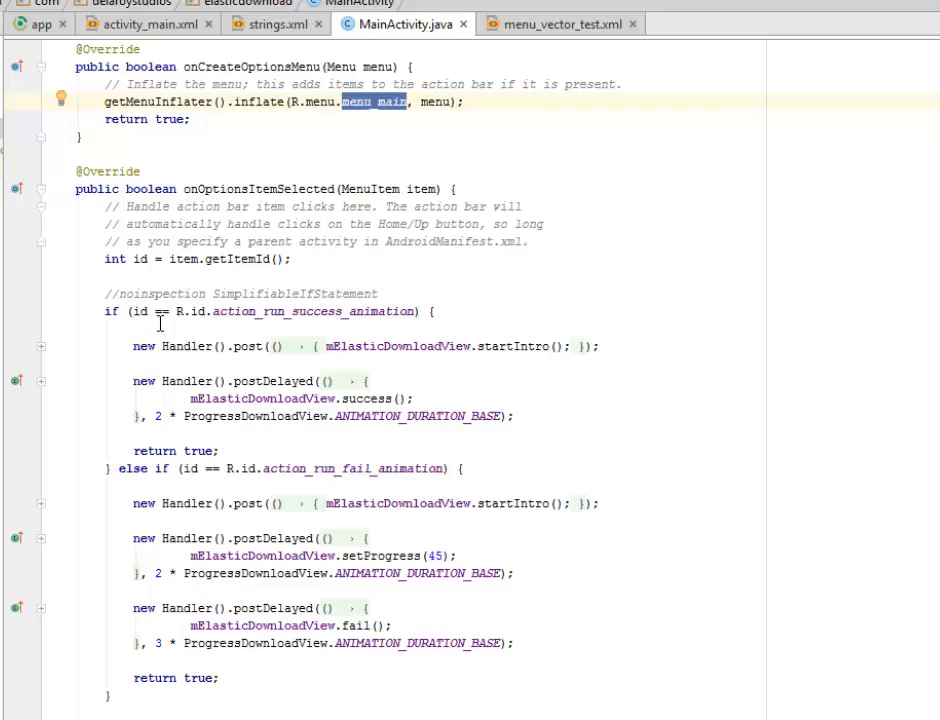
mouse_move(230, 316)
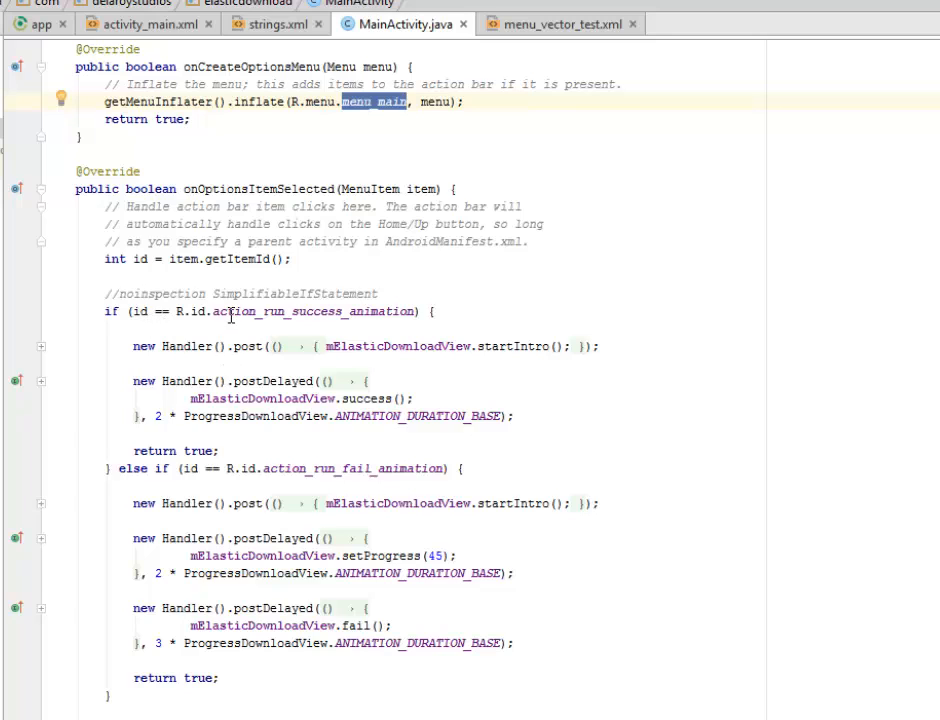
double_click(312, 312)
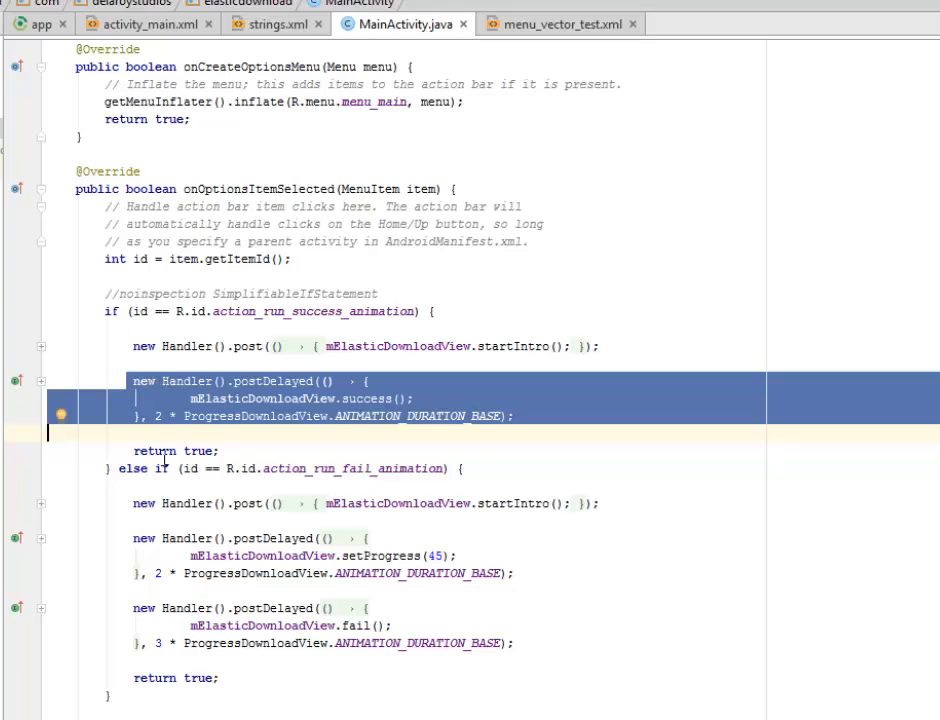
double_click(196, 450)
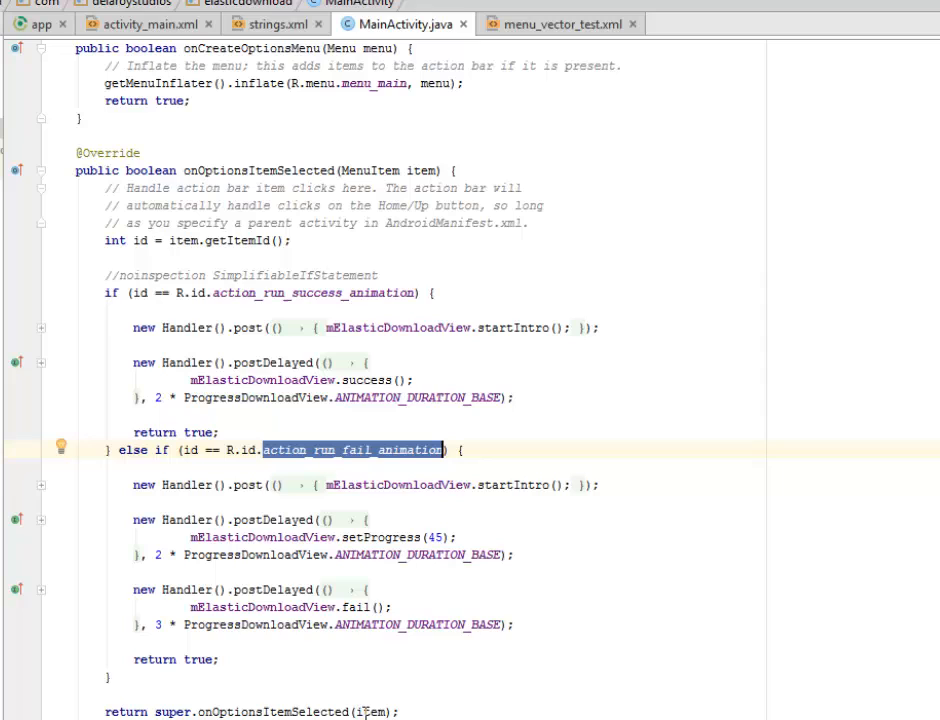
click(204, 486)
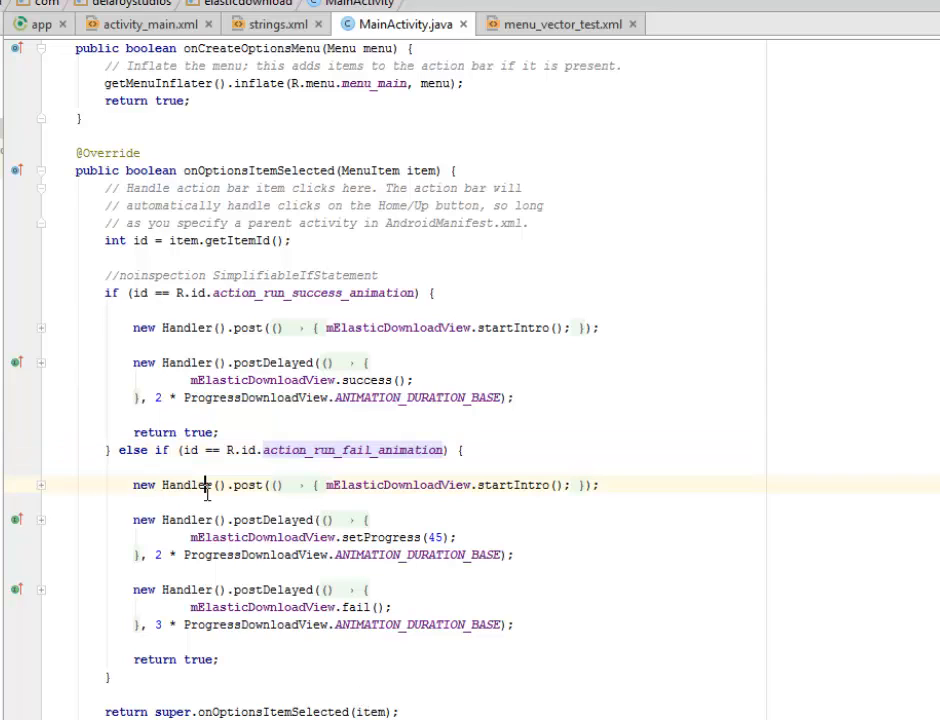
double_click(512, 486)
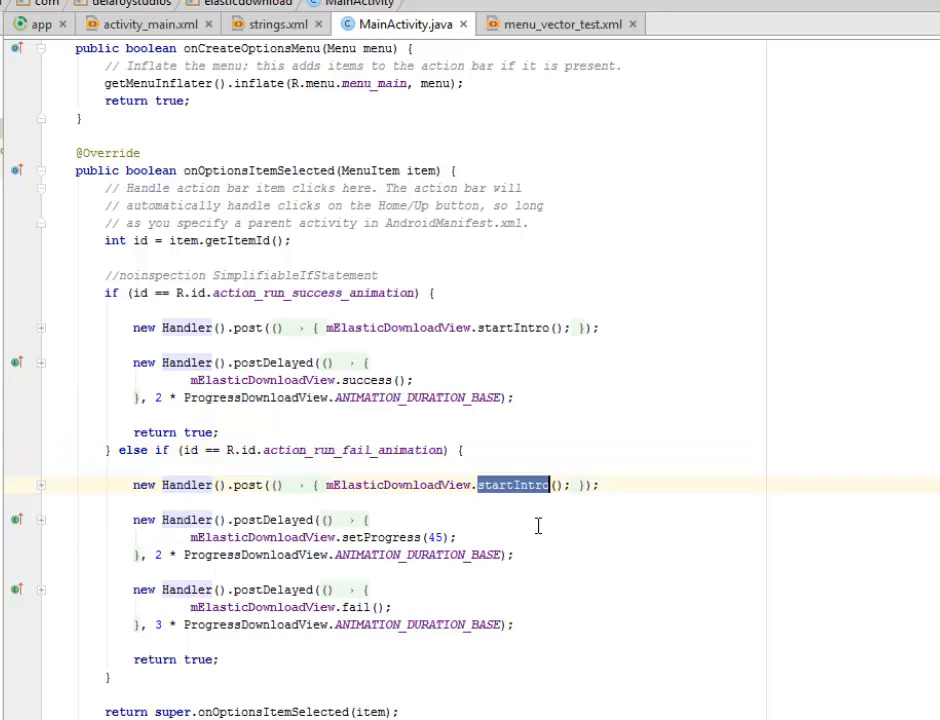
double_click(272, 520)
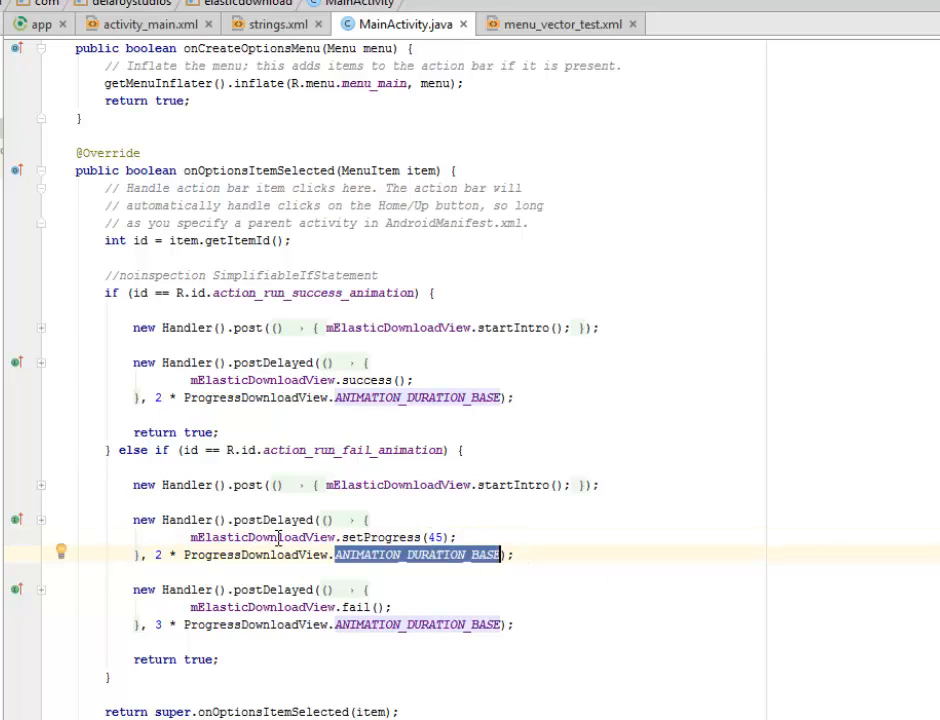
double_click(254, 556)
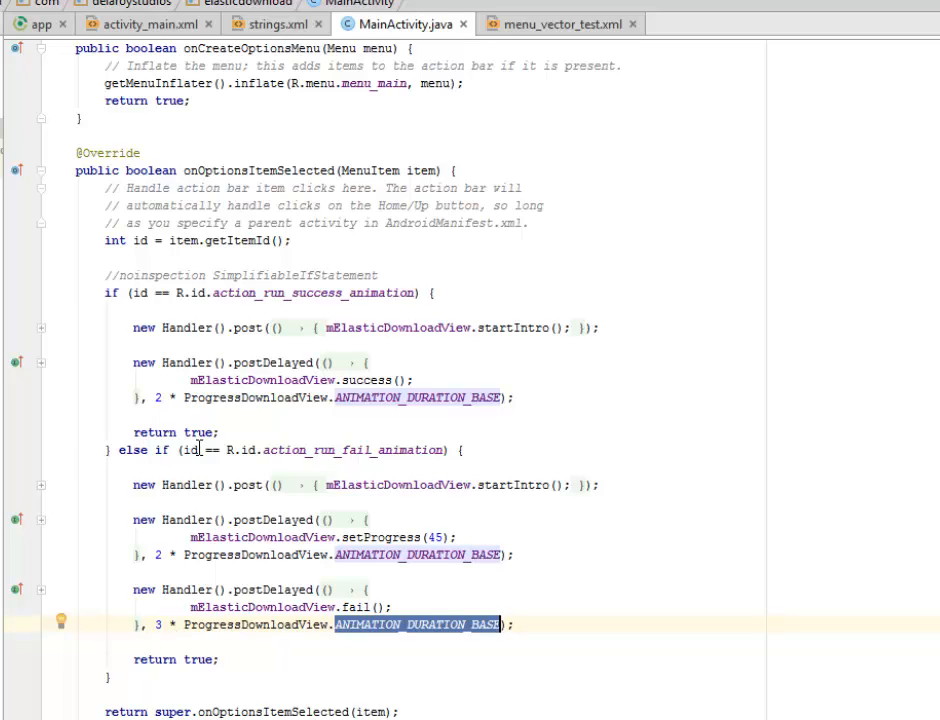
mouse_move(340, 460)
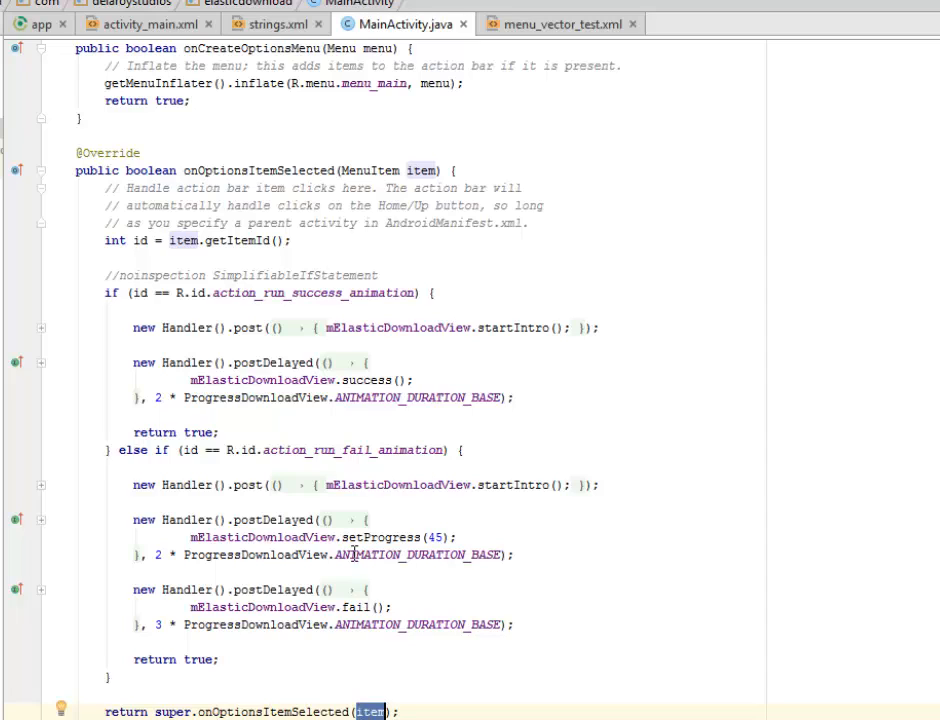
mouse_move(402, 554)
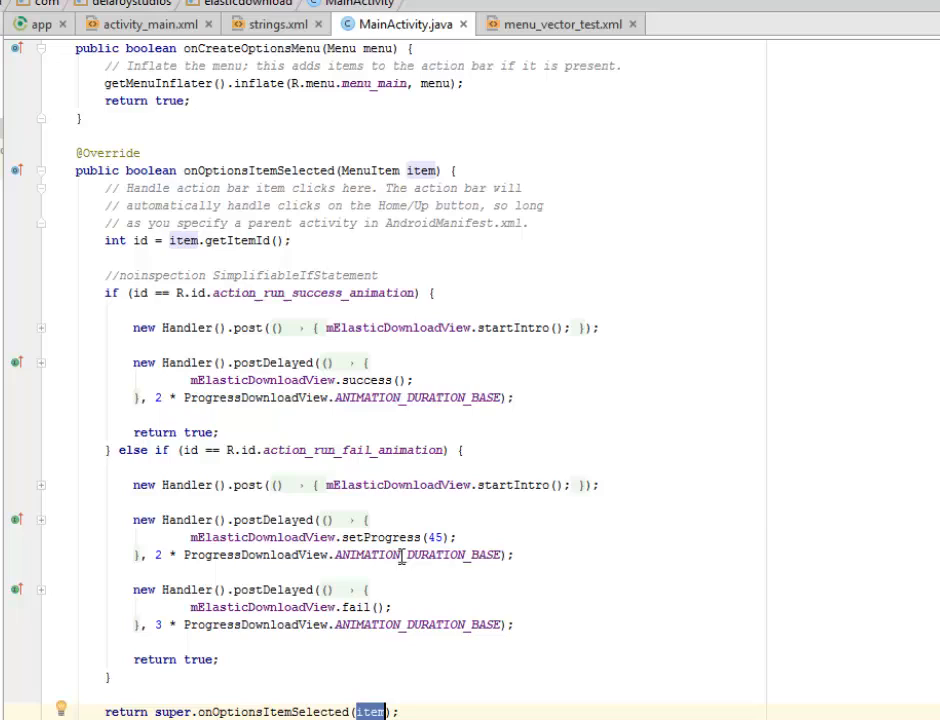
mouse_move(496, 518)
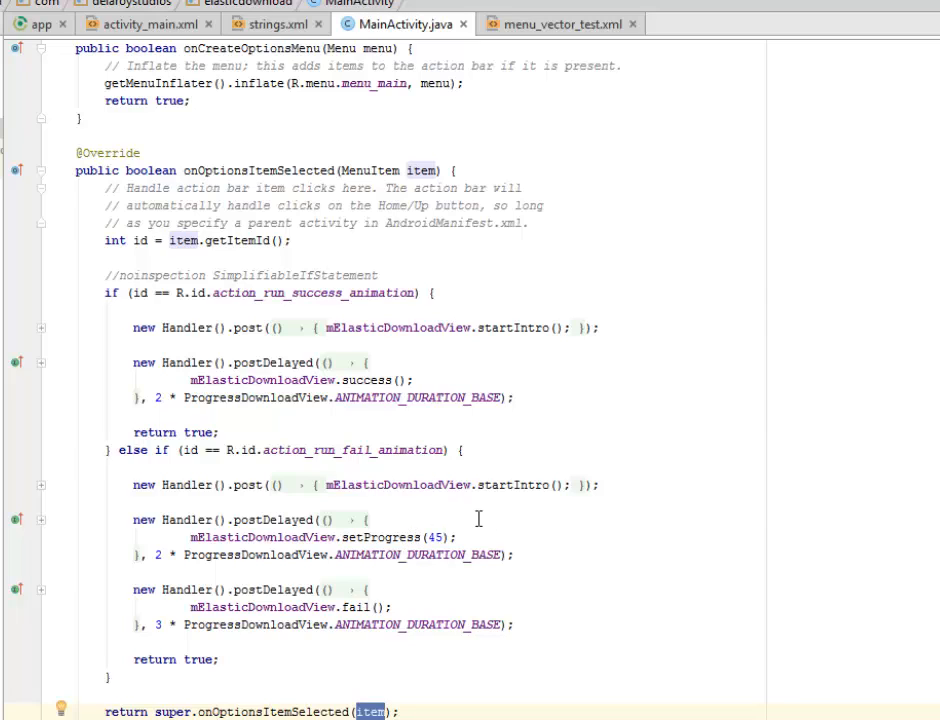
mouse_move(560, 502)
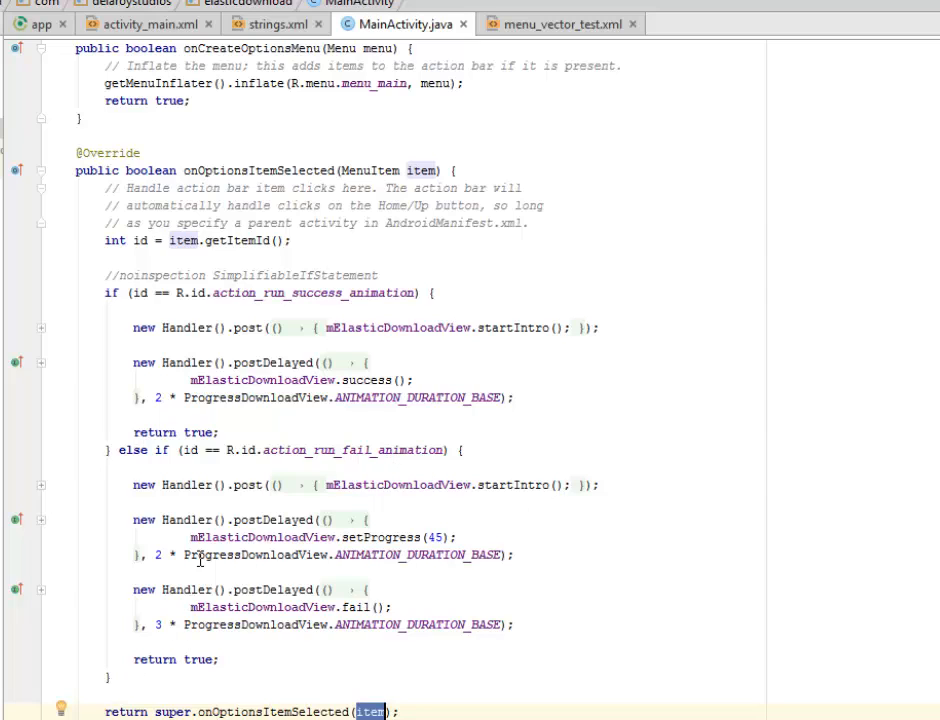
mouse_move(284, 552)
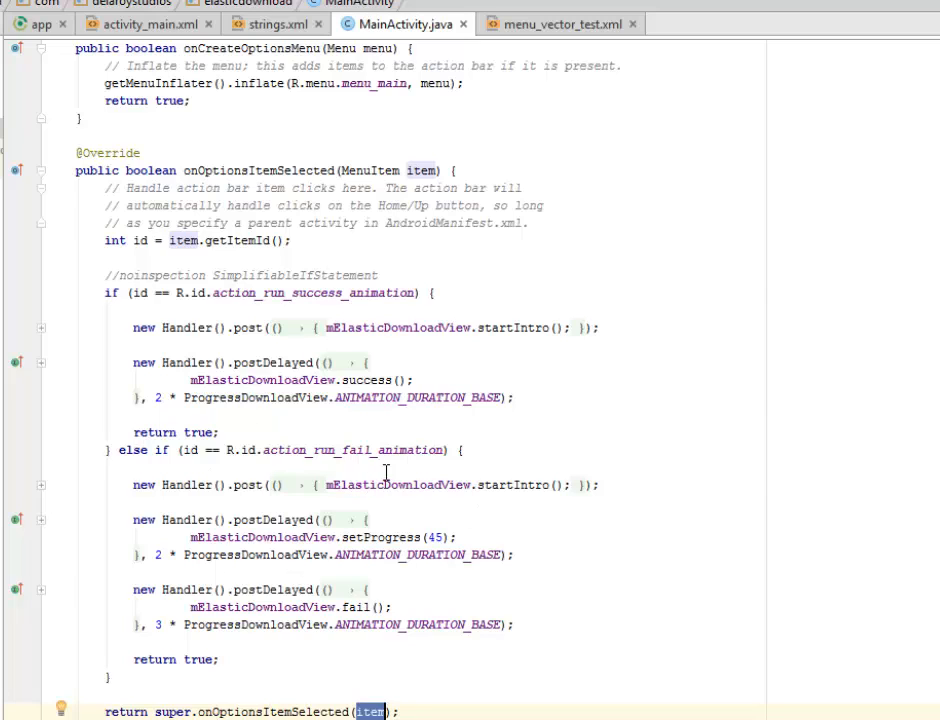
mouse_move(240, 276)
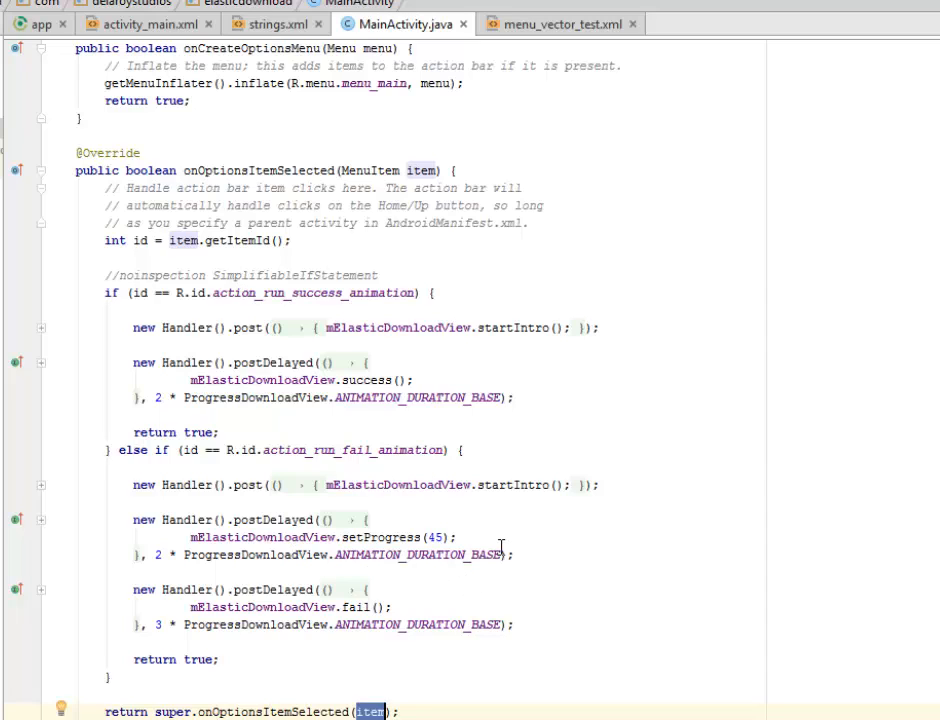
mouse_move(460, 576)
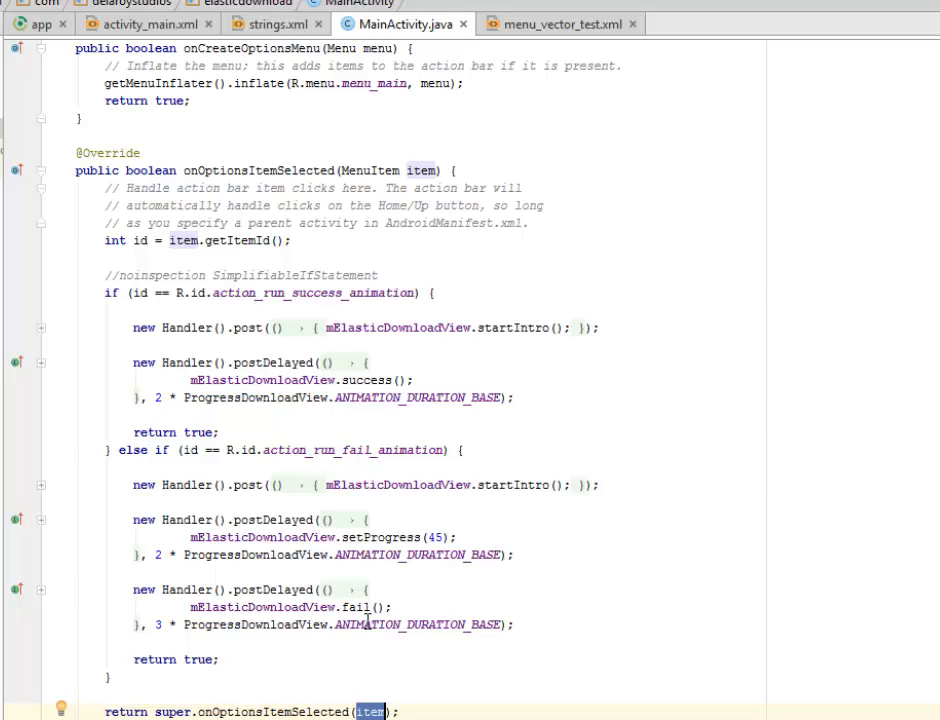
mouse_move(384, 688)
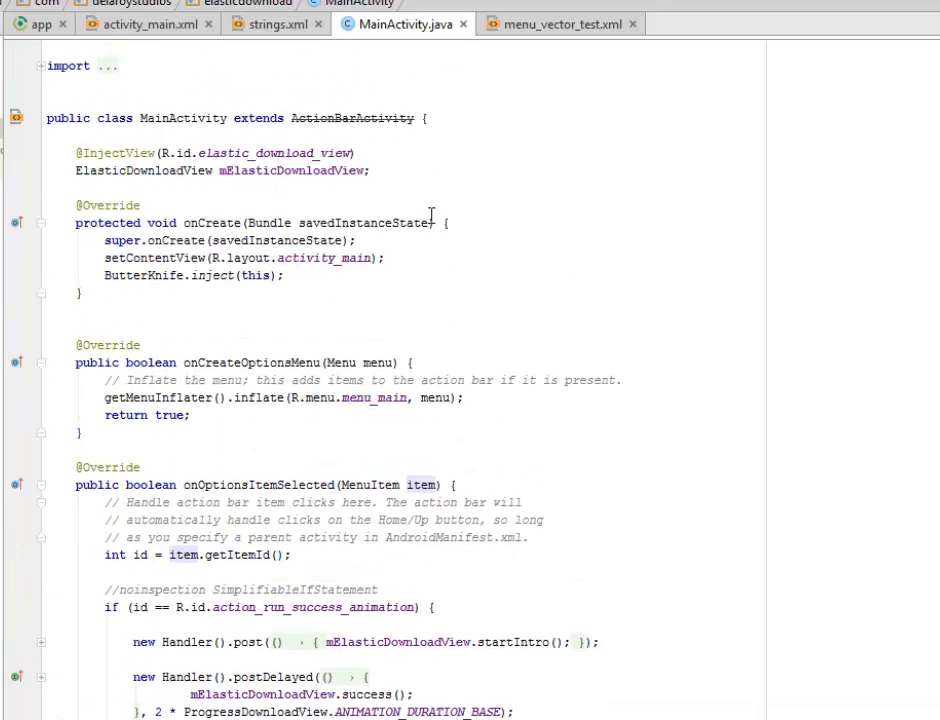
mouse_move(424, 576)
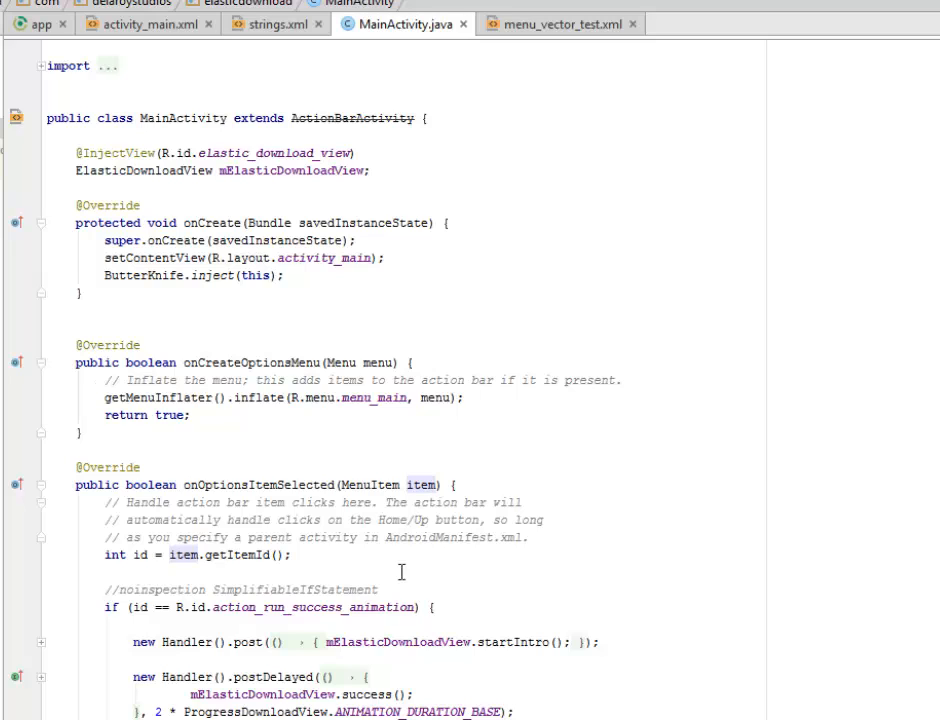
mouse_move(460, 432)
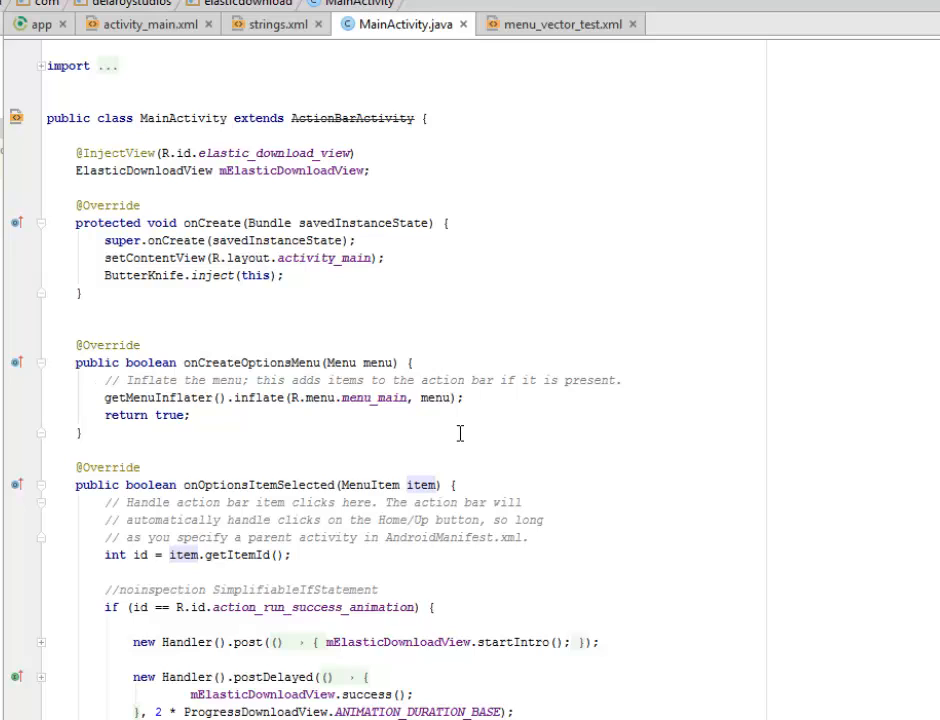